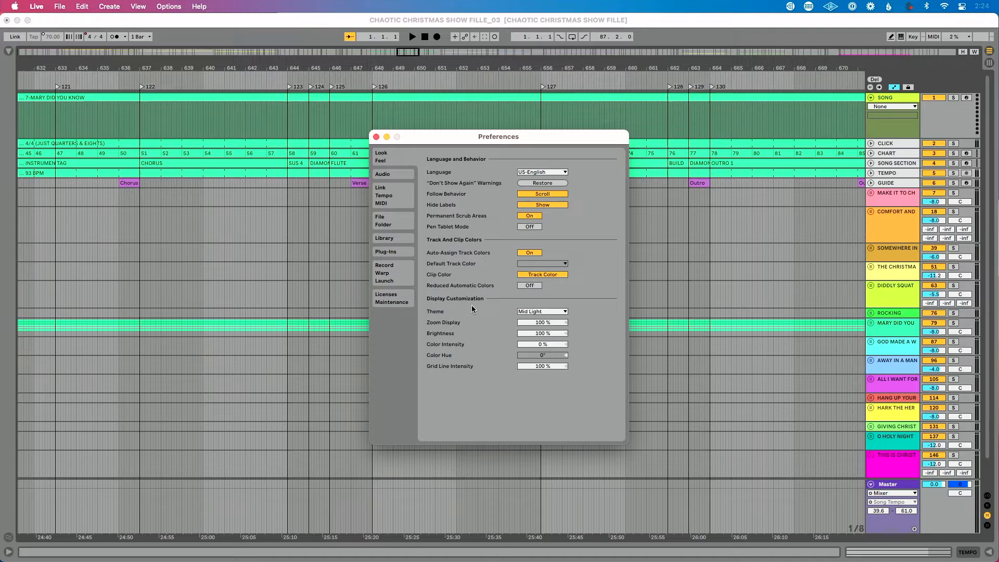
mouse_move(481, 339)
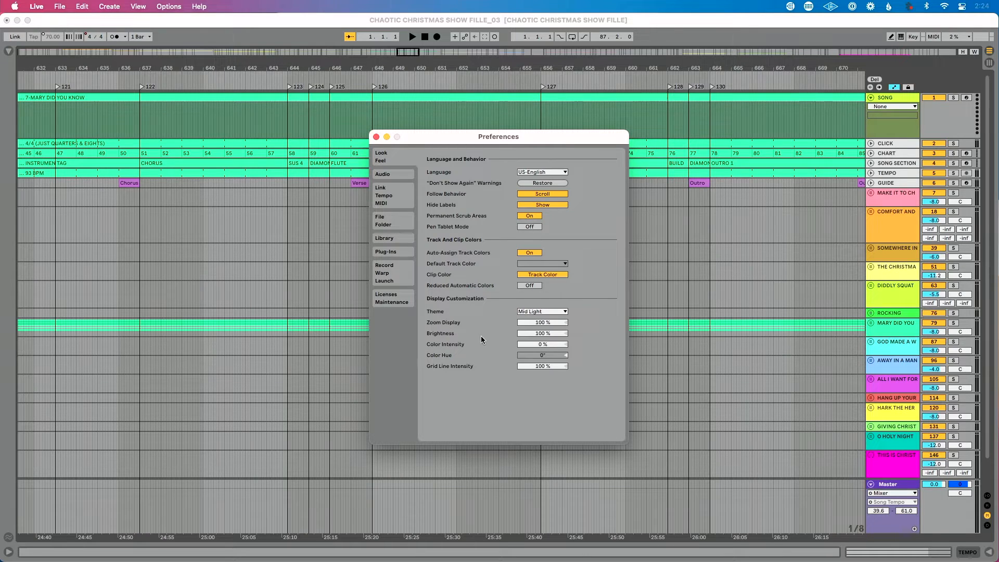
mouse_move(445, 374)
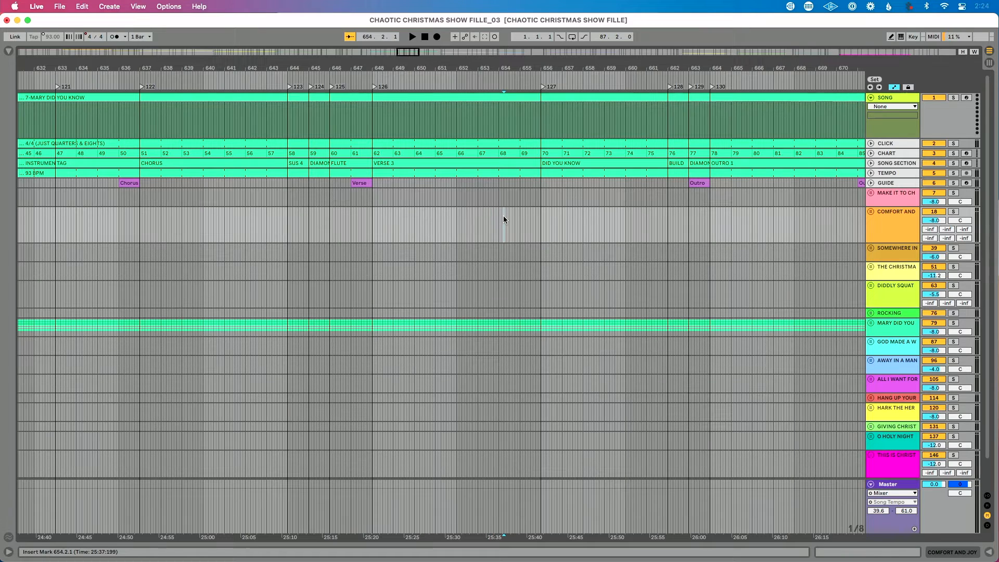
- Set the arrangement grid to a wider bar-length fixed spacing such as 1 Bar
right_click(505, 220)
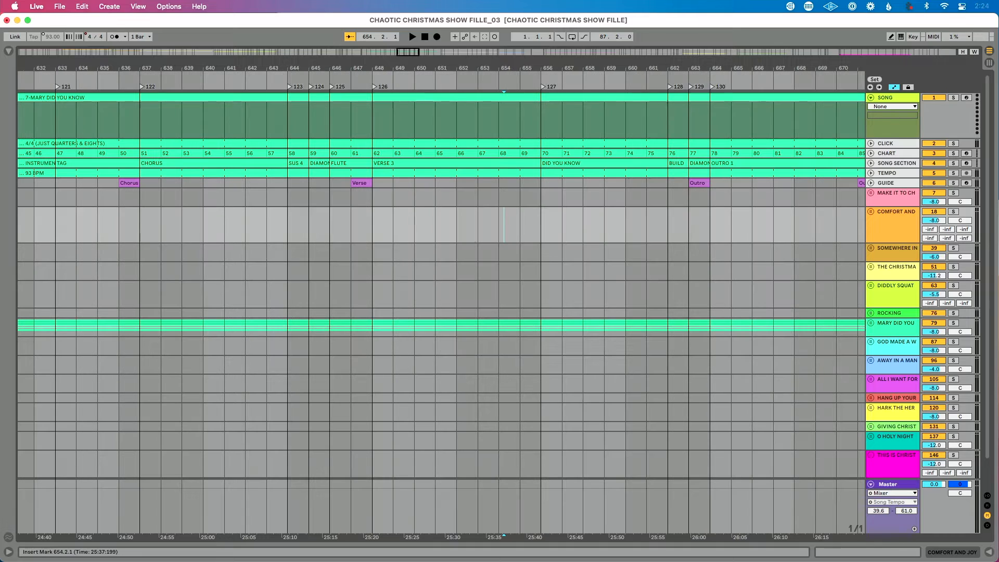
click(446, 233)
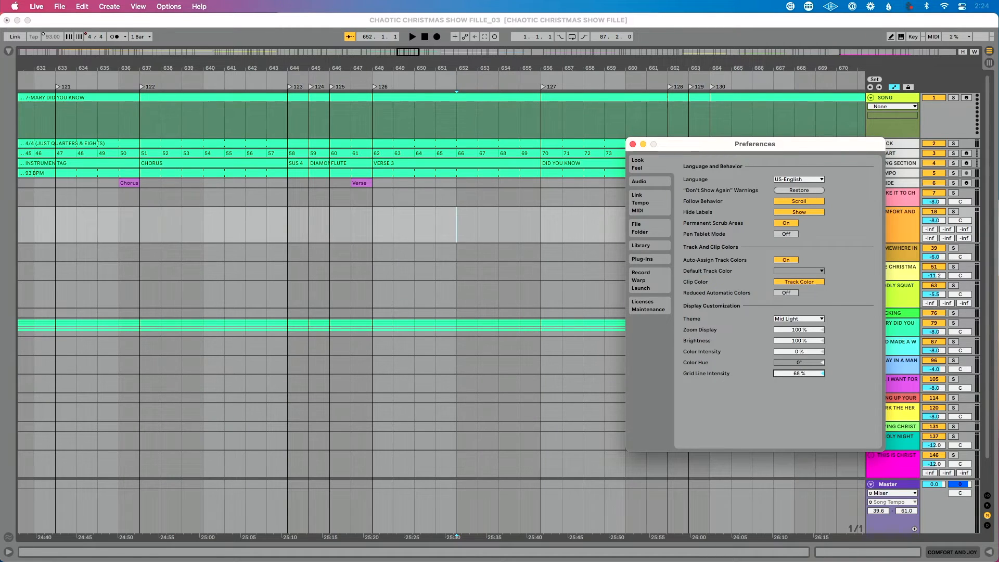
- Adjust Grid Line Intensity up to about 98%, then refocus the arrangement with an insert mark
drag(815, 373, 784, 373)
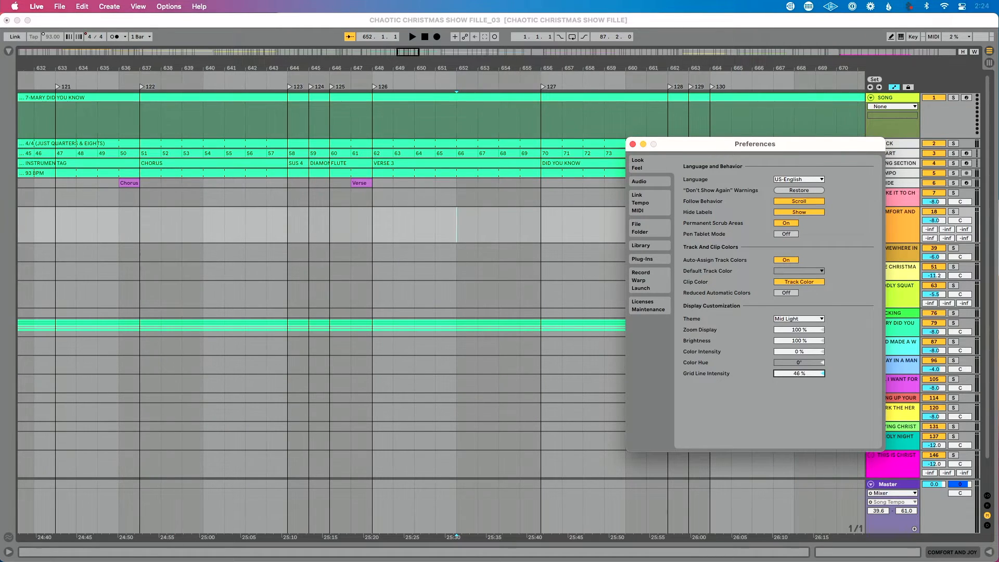
drag(784, 372, 822, 373)
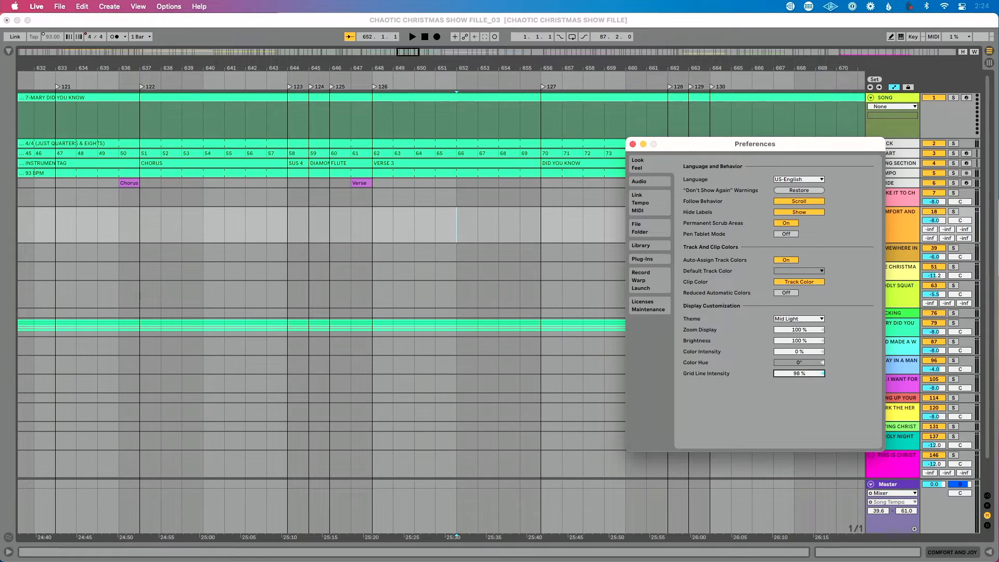
drag(798, 373, 790, 373)
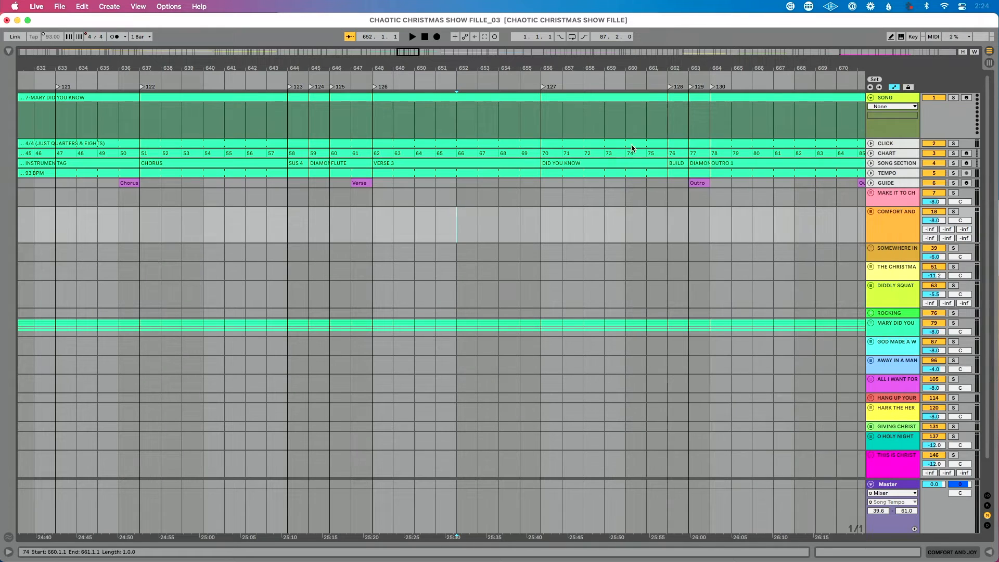
click(497, 221)
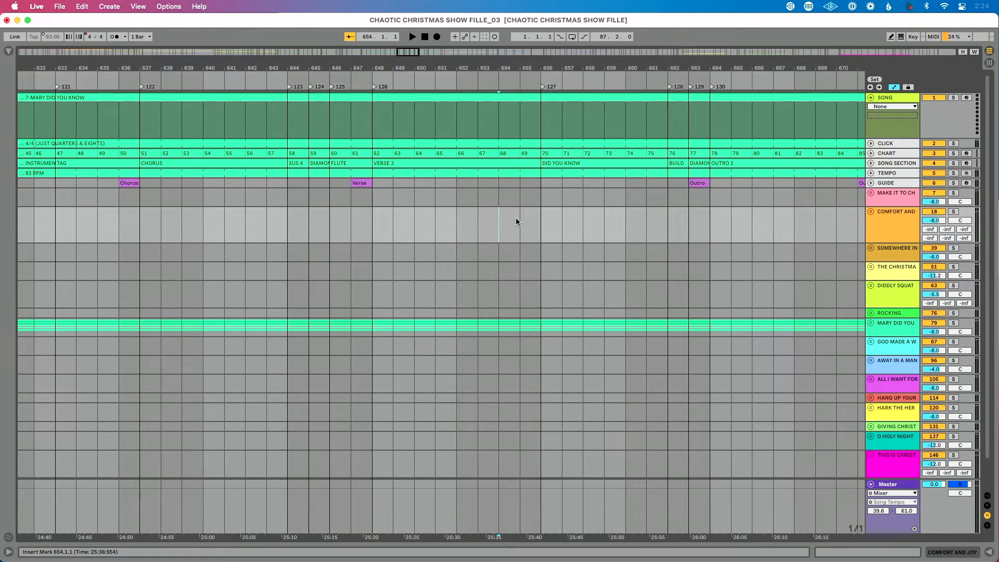